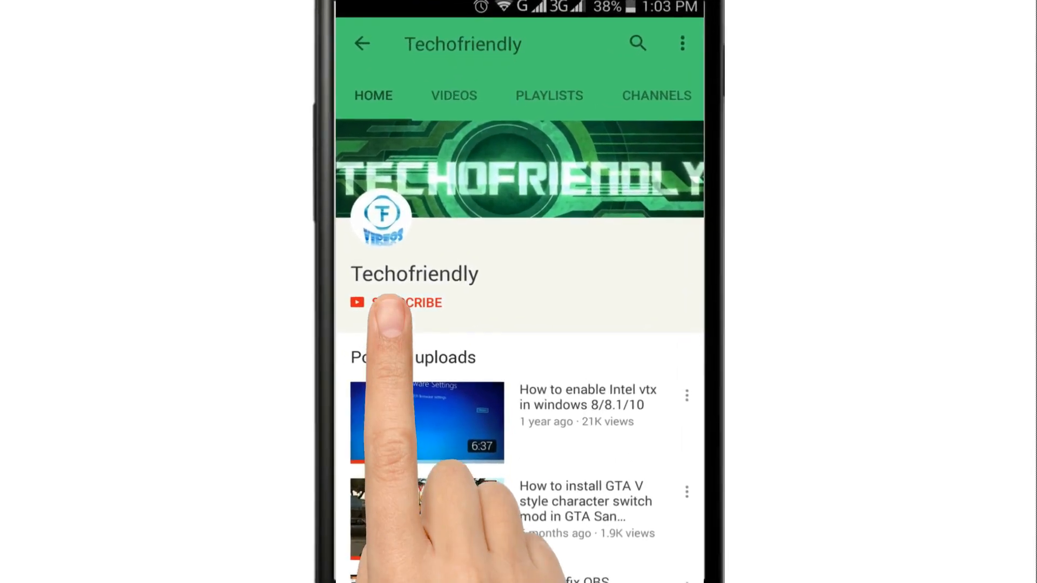
# Step: Subscribe to the Techofriendly YouTube channel
pyautogui.click(406, 303)
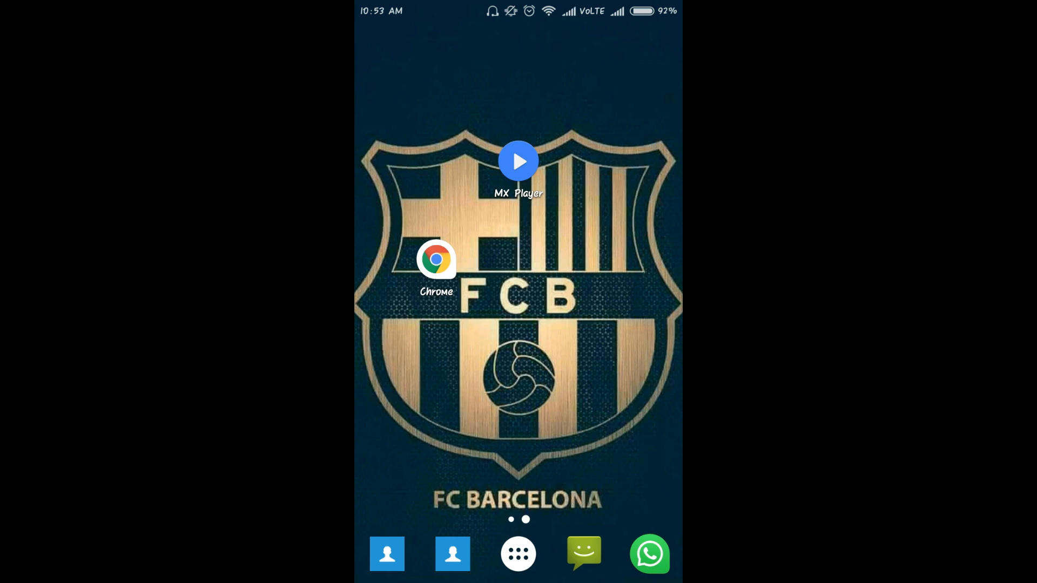
# Step: Launch Chrome and download MX_AIO.ZIP from the MX Player codec page's zip list
pyautogui.click(518, 161)
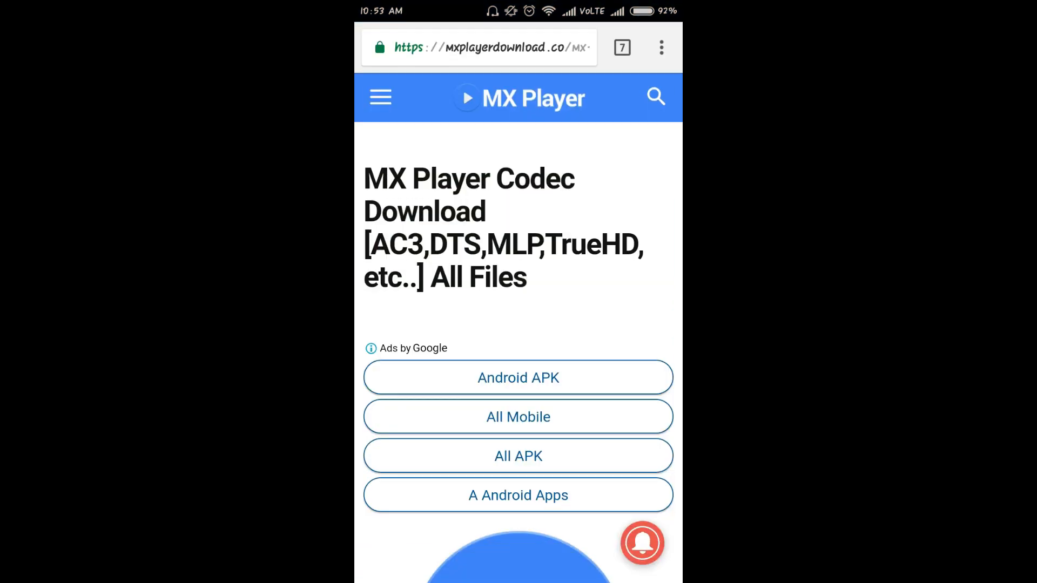
pyautogui.scroll(-3)
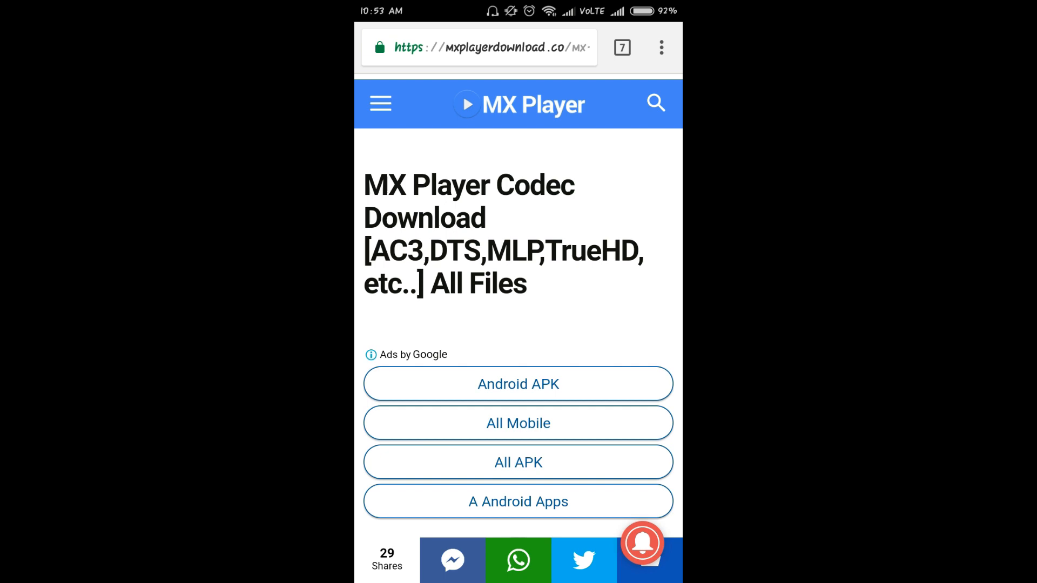
pyautogui.scroll(-3)
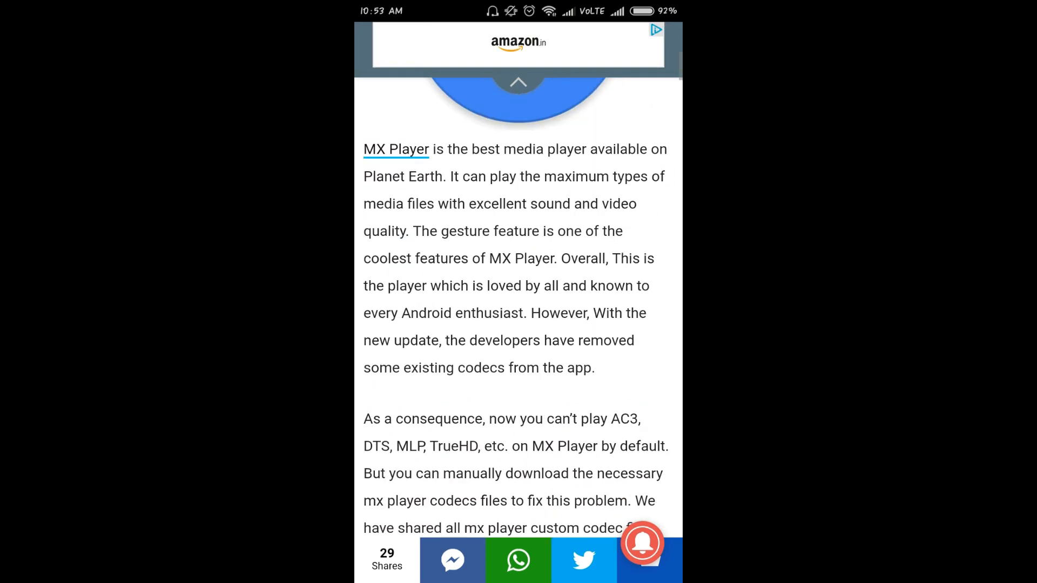
pyautogui.scroll(-3)
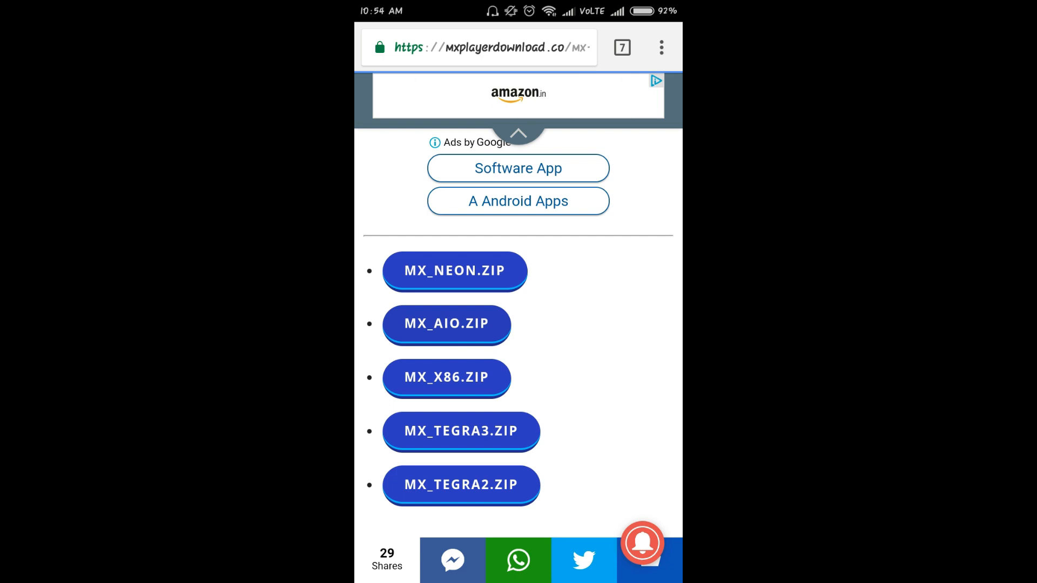
pyautogui.click(460, 485)
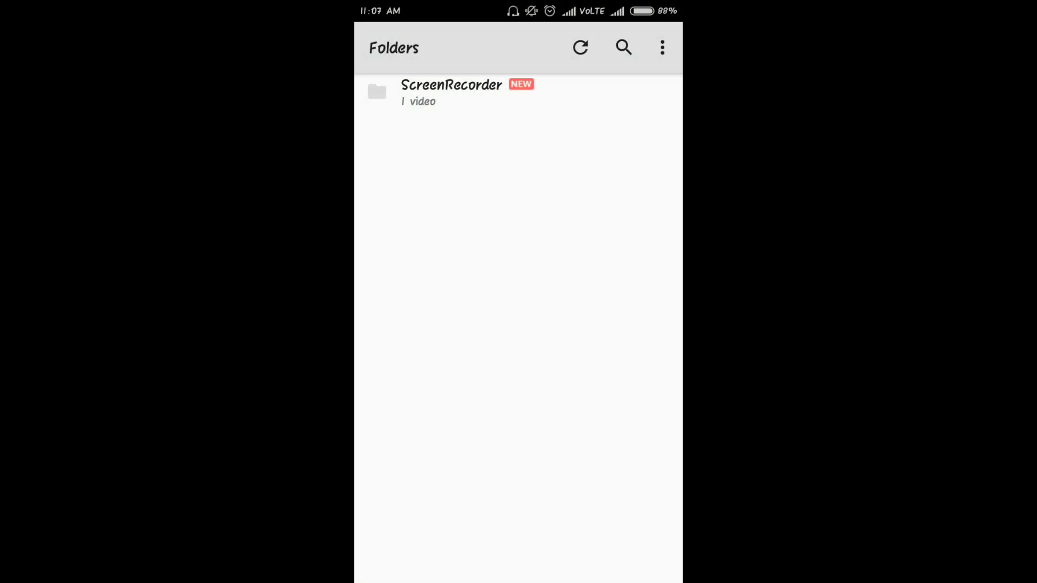
# Step: From the Folders screen, reach Settings via the three-dot menu and enter Decoder settings
pyautogui.click(662, 47)
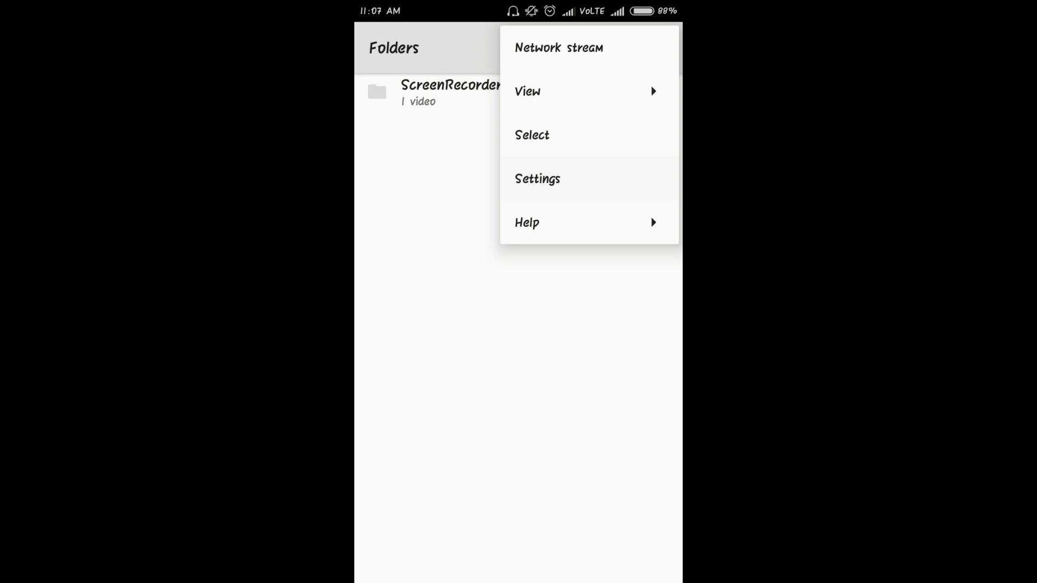
pyautogui.click(537, 178)
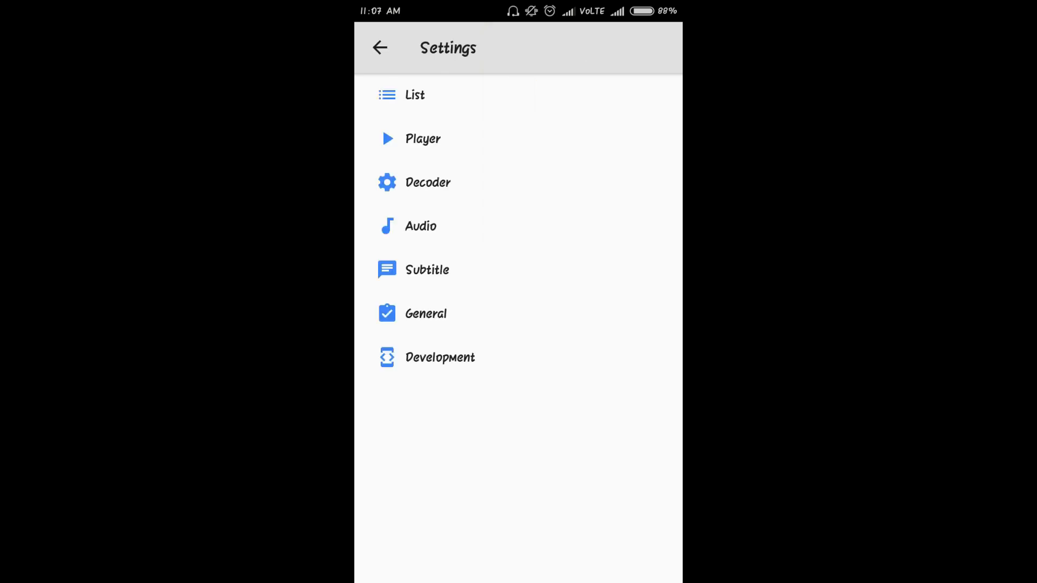
pyautogui.click(427, 183)
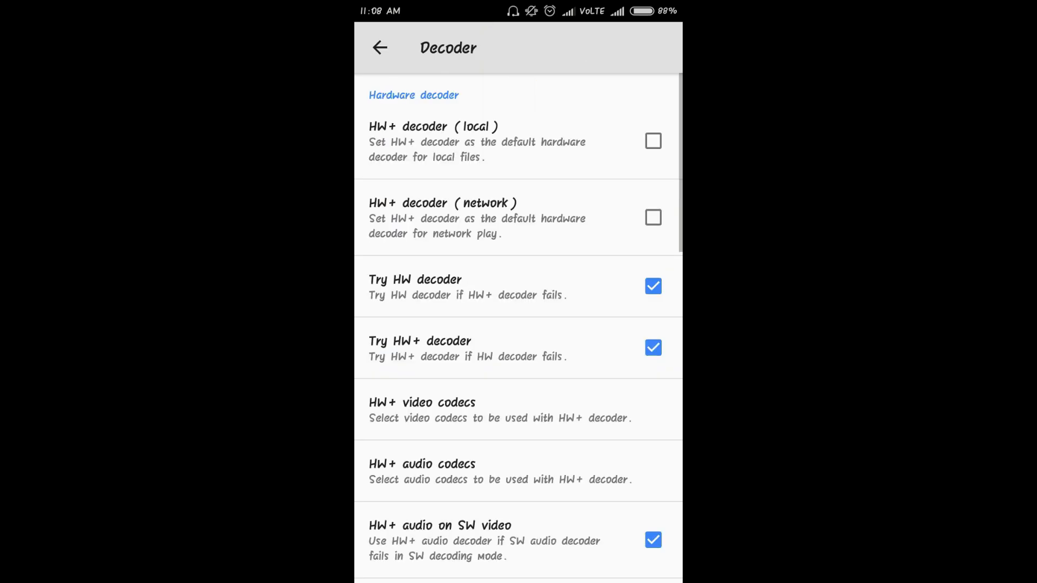
pyautogui.scroll(-3)
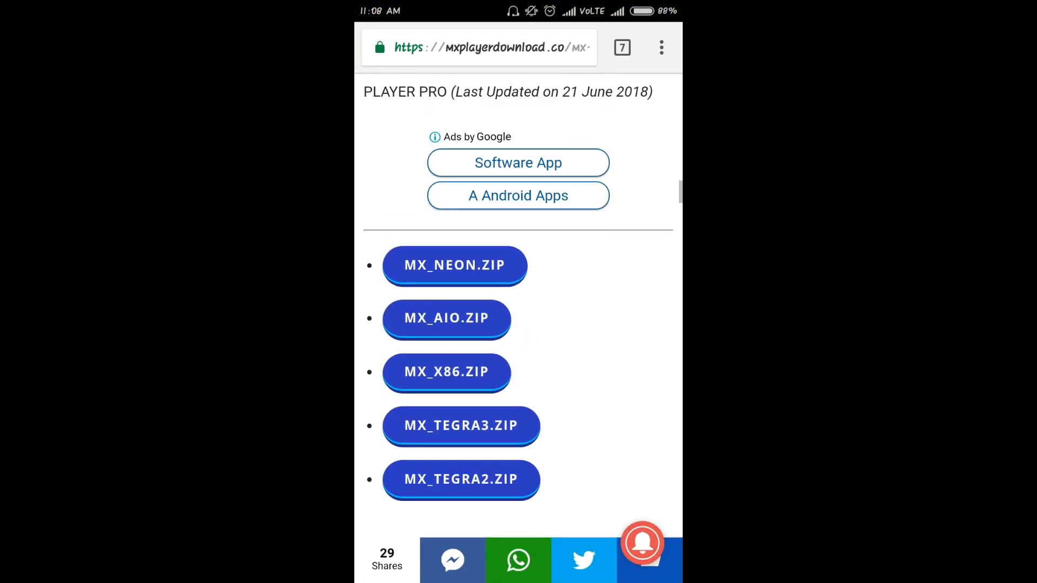
pyautogui.scroll(-3)
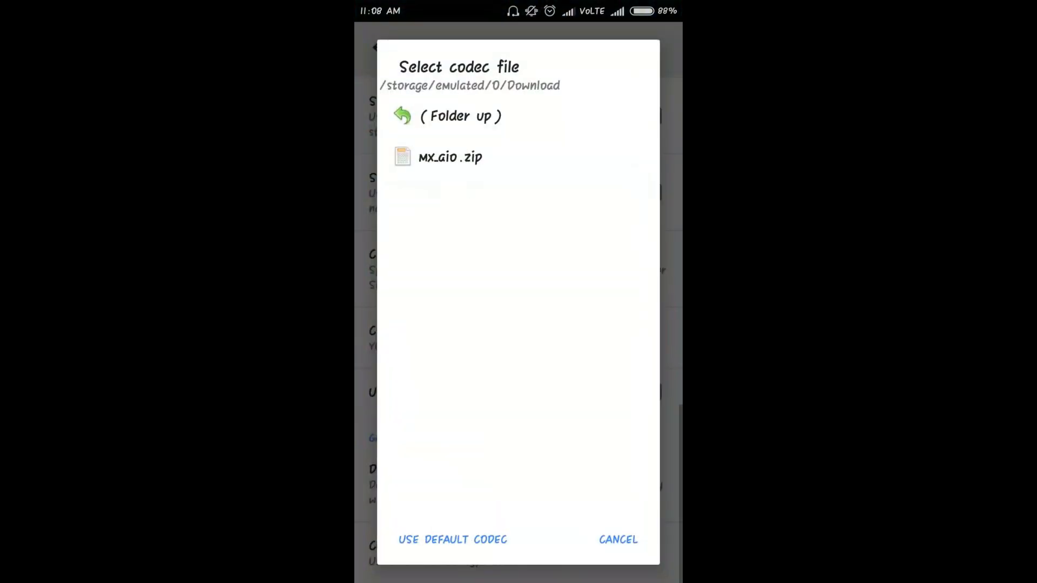
# Step: Choose mx_aio.zip from Downloads as the custom codec and accept the app restart
pyautogui.click(617, 541)
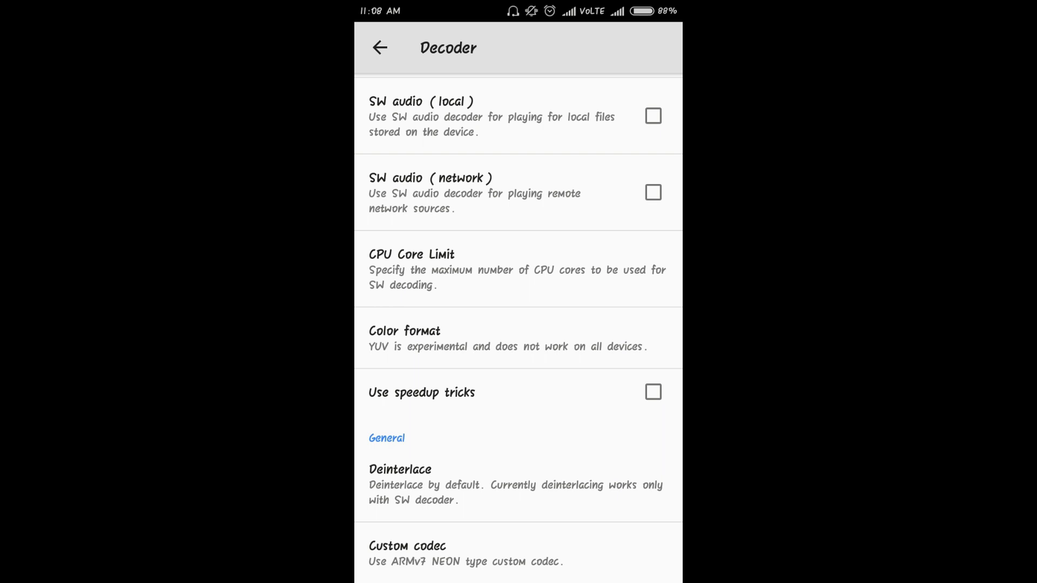
pyautogui.click(407, 553)
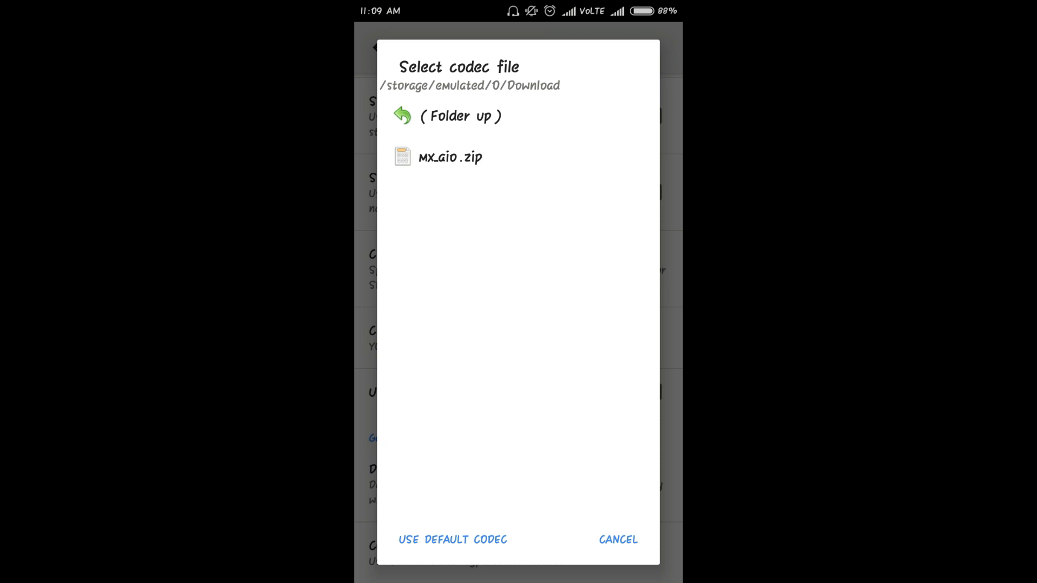
pyautogui.click(450, 157)
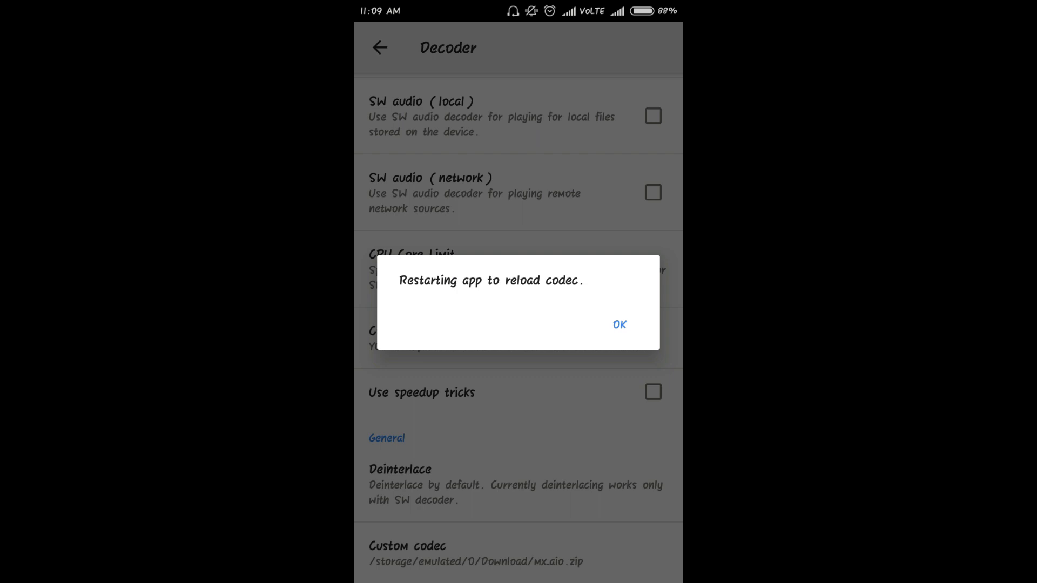
pyautogui.click(618, 324)
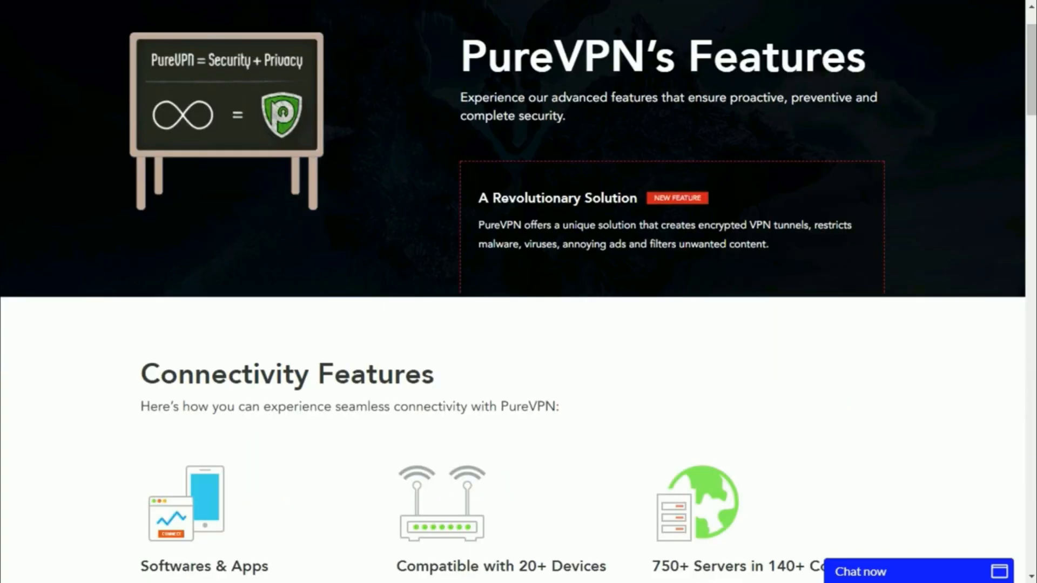
# Step: Scroll the PureVPN features page down to the zero-logging and Get PureVPN sections
pyautogui.scroll(-3)
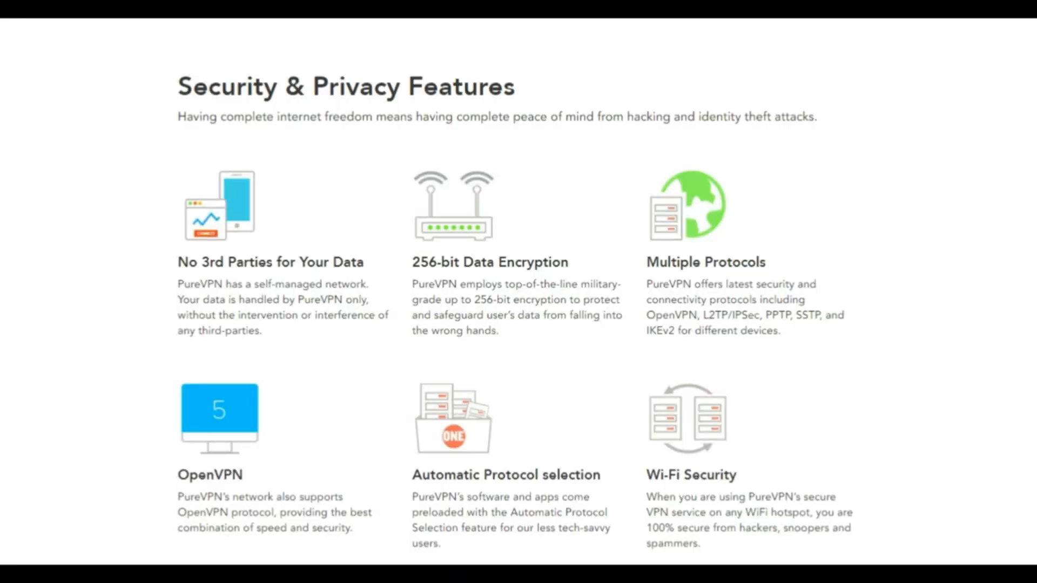
pyautogui.scroll(-3)
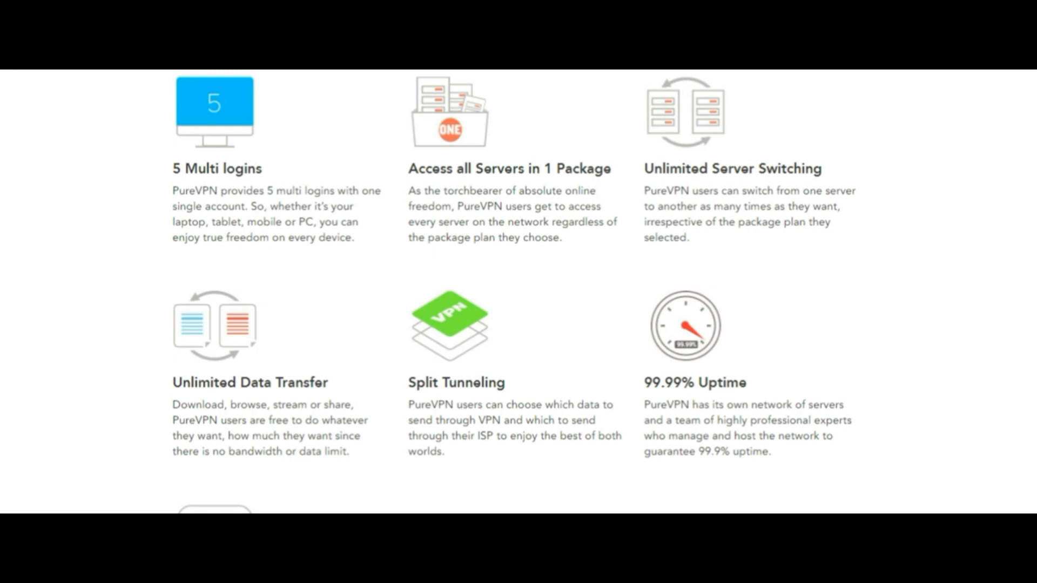
pyautogui.scroll(-3)
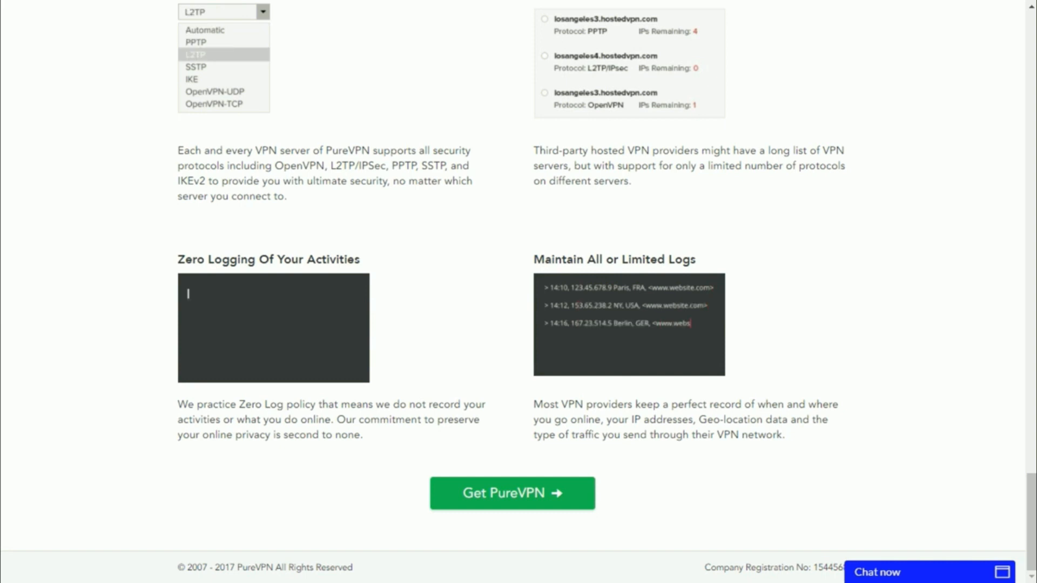
pyautogui.click(213, 91)
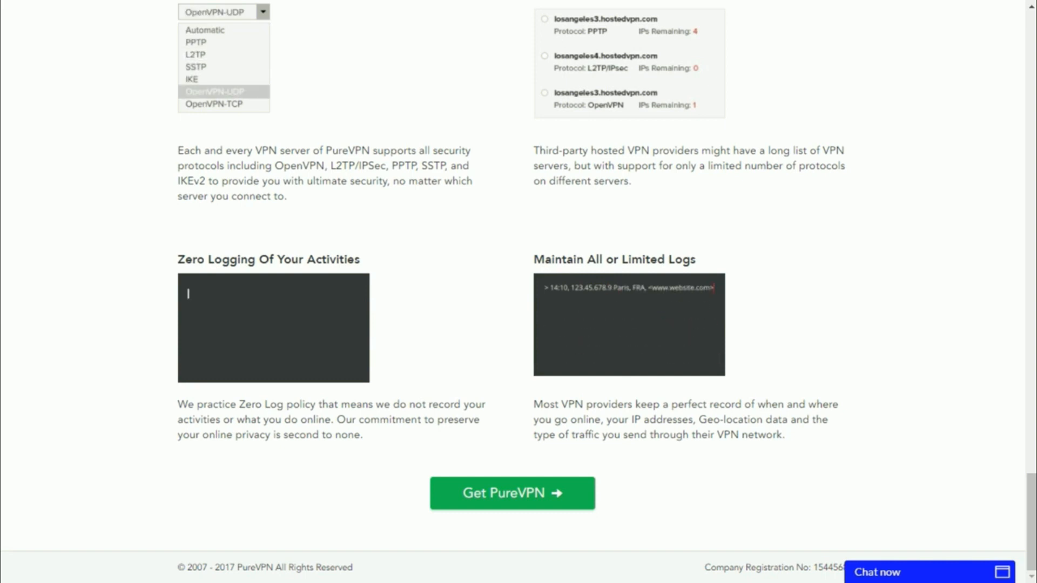